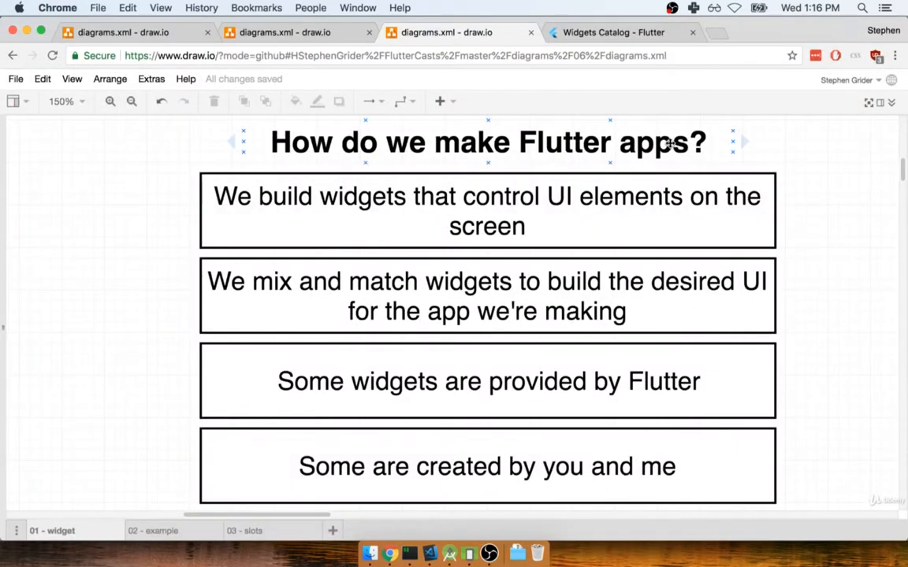
# Point out the widget-concept boxes: building UIs from widgets, Flutter-provided widgets and widgets we create.
pyautogui.click(669, 142)
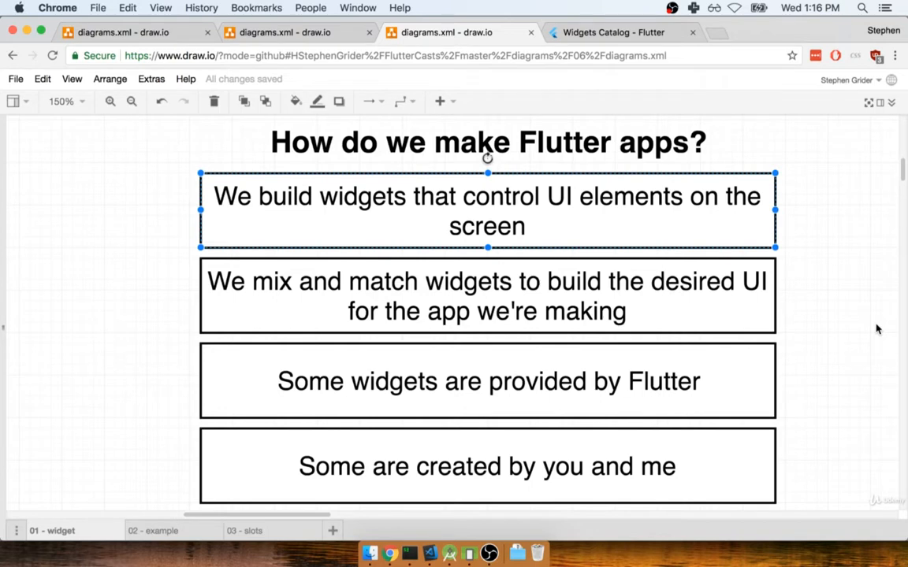
pyautogui.click(487, 296)
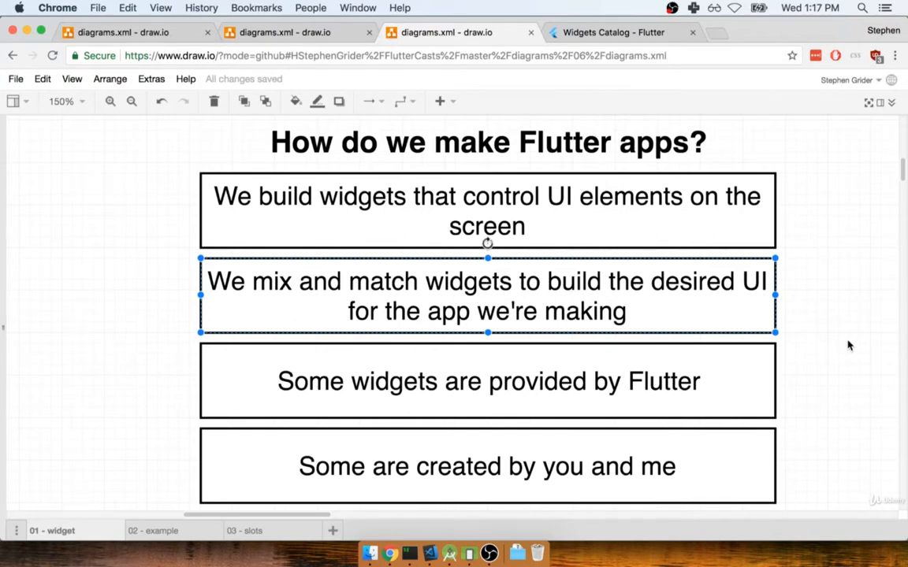
pyautogui.click(487, 381)
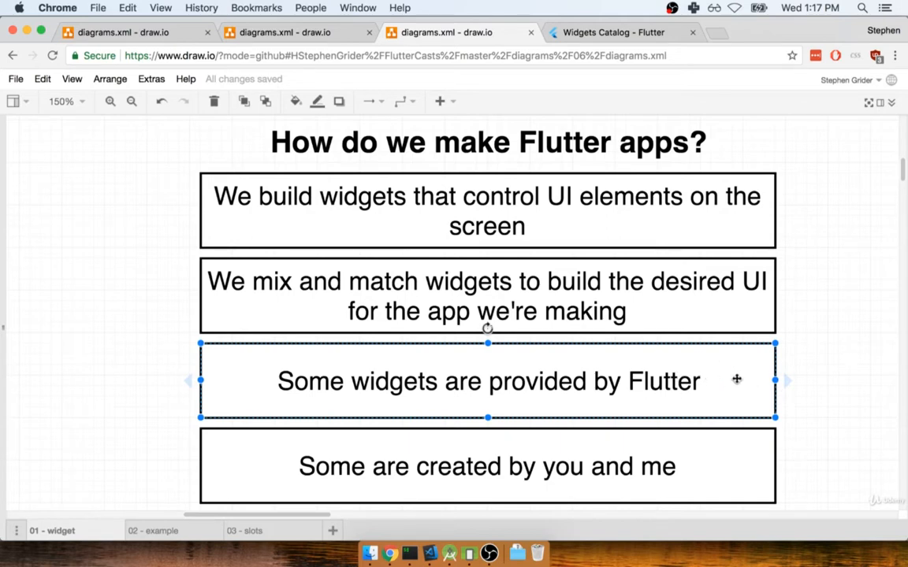
pyautogui.click(487, 467)
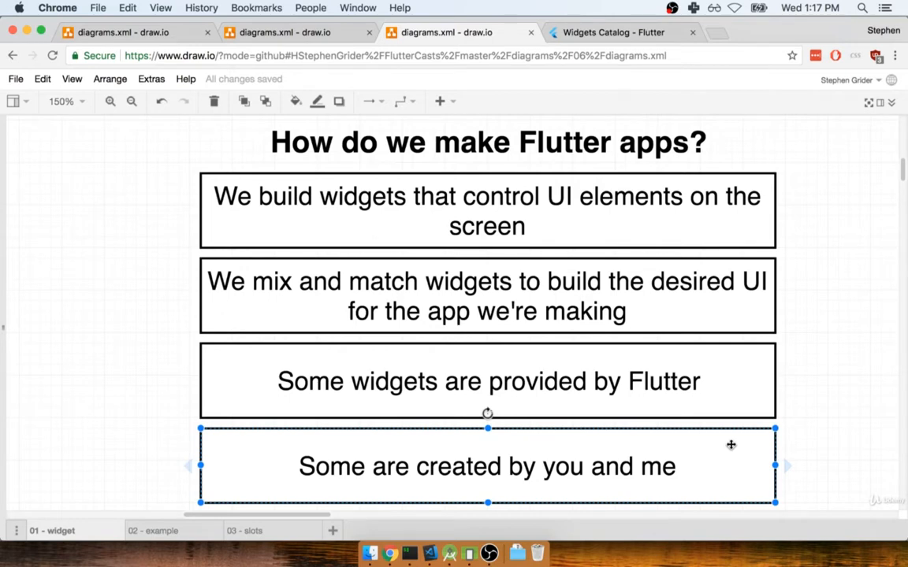
pyautogui.click(487, 381)
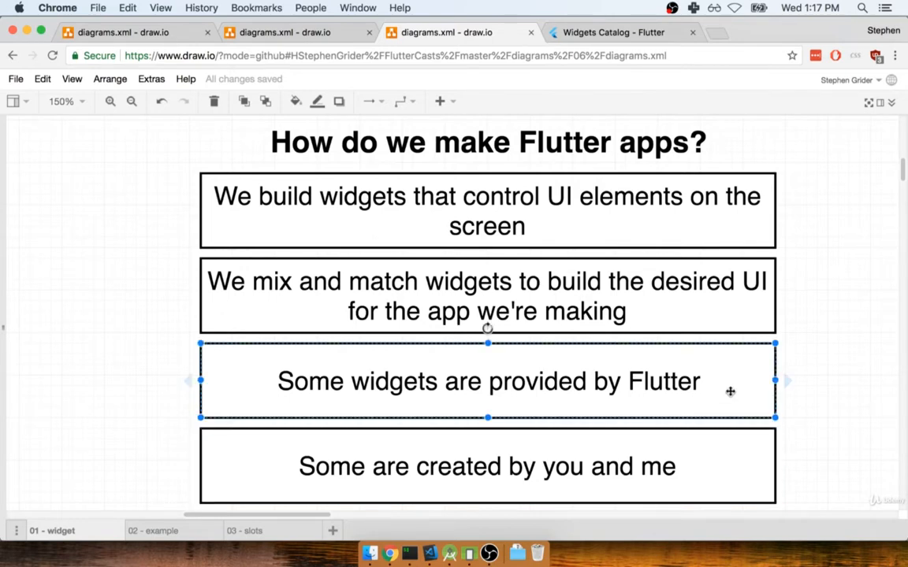
pyautogui.click(486, 467)
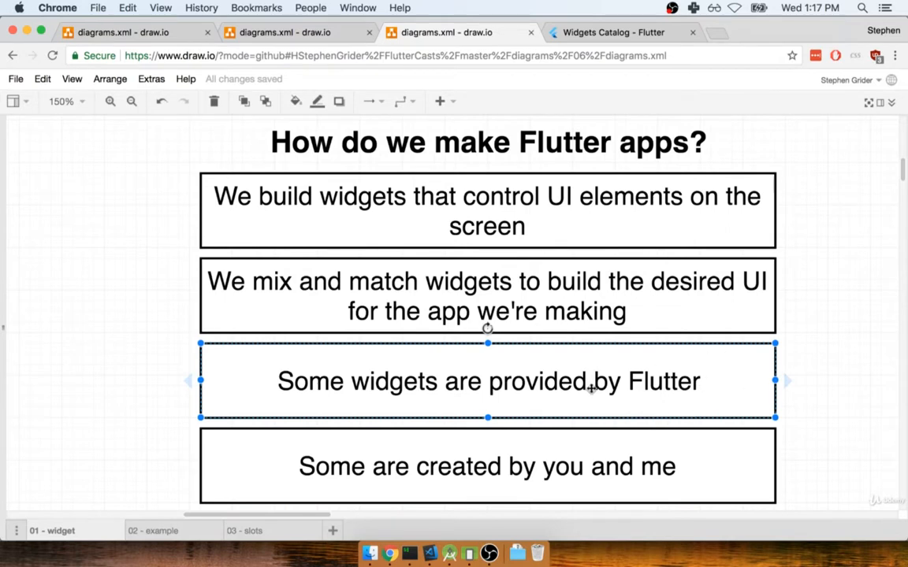
pyautogui.click(485, 466)
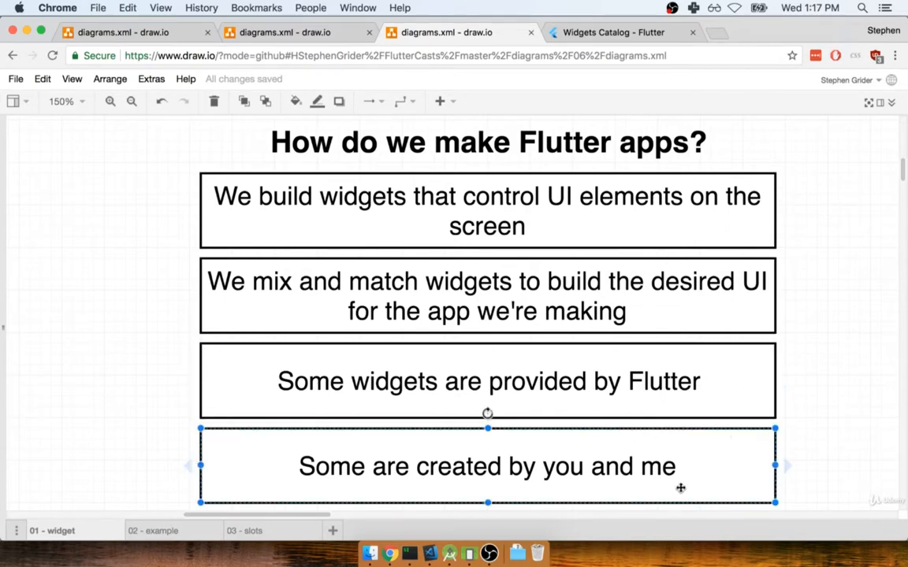
# Show the to-do app mockup page and point out its Contacts/Todos tabs, Your Todos title, tab row and plus button.
pyautogui.click(155, 528)
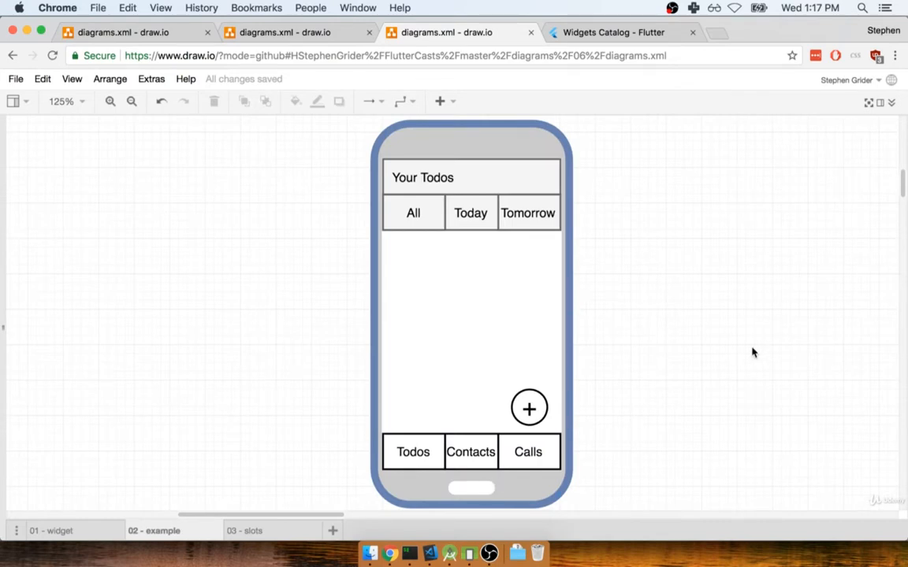
pyautogui.moveTo(628, 286)
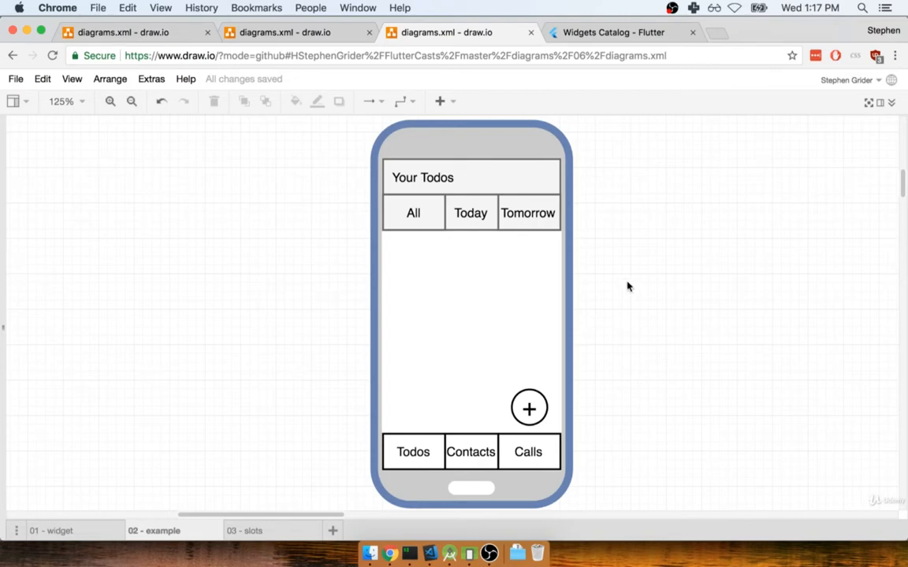
pyautogui.click(469, 451)
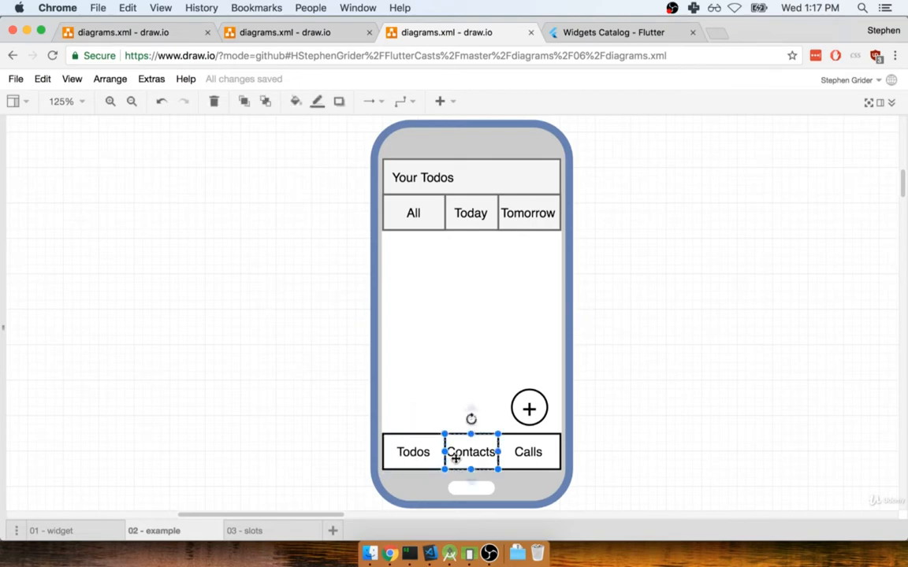
pyautogui.click(412, 452)
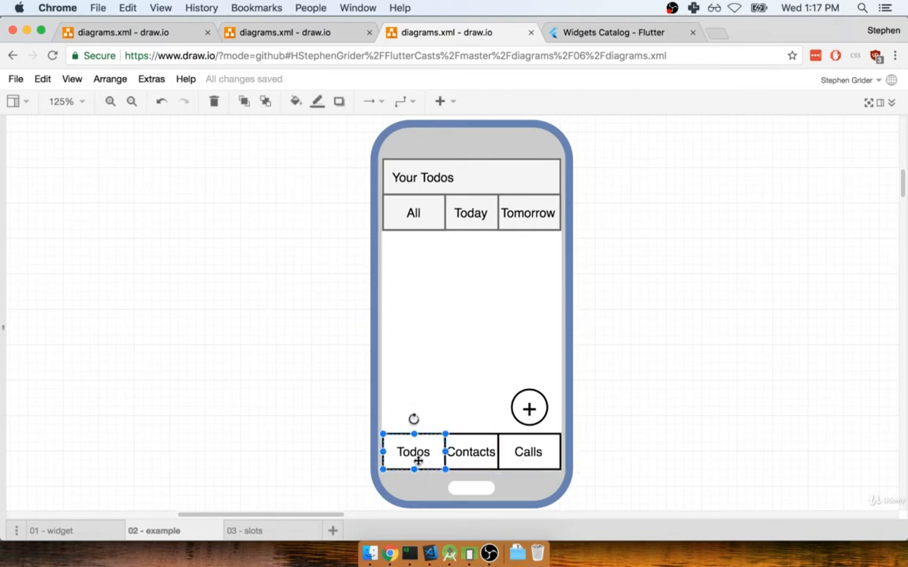
pyautogui.click(528, 451)
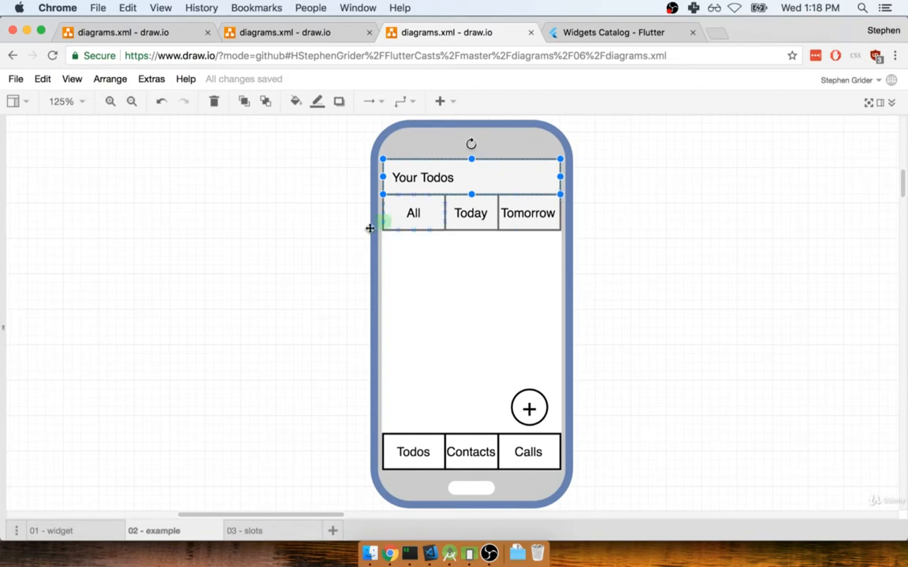
pyautogui.click(528, 213)
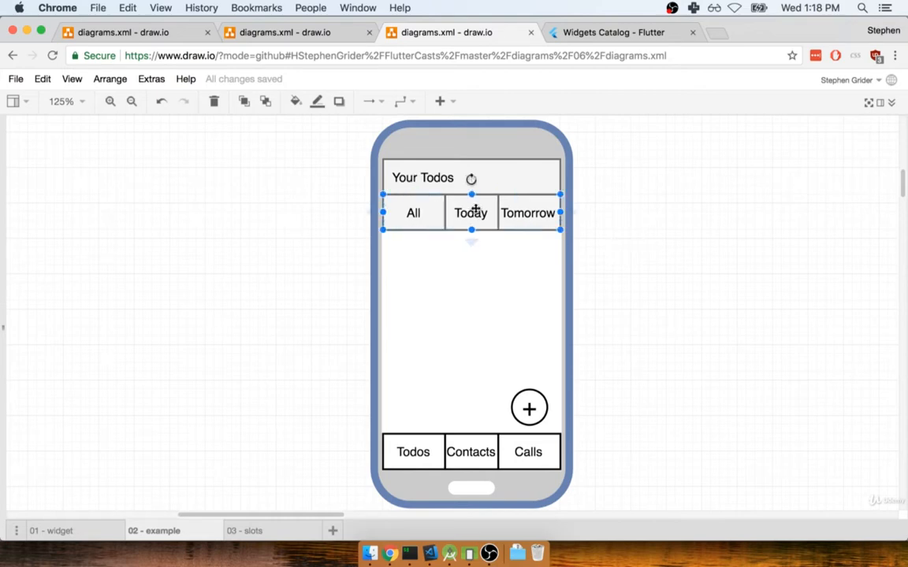
pyautogui.click(528, 406)
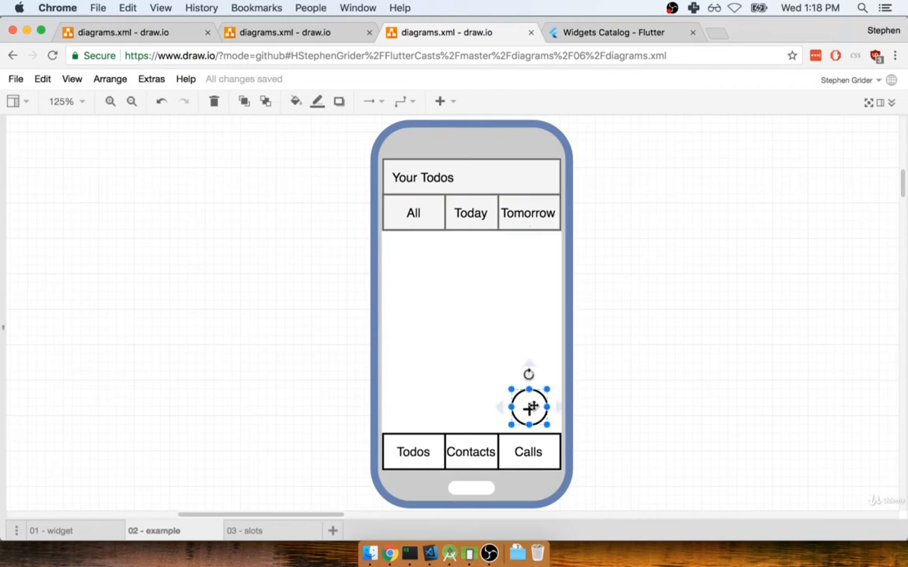
pyautogui.moveTo(648, 407)
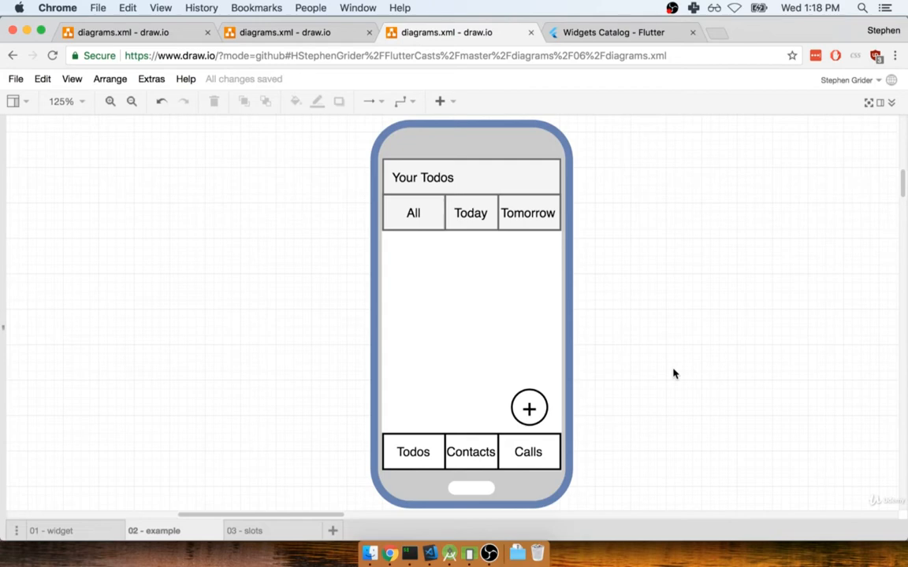
pyautogui.moveTo(372, 378)
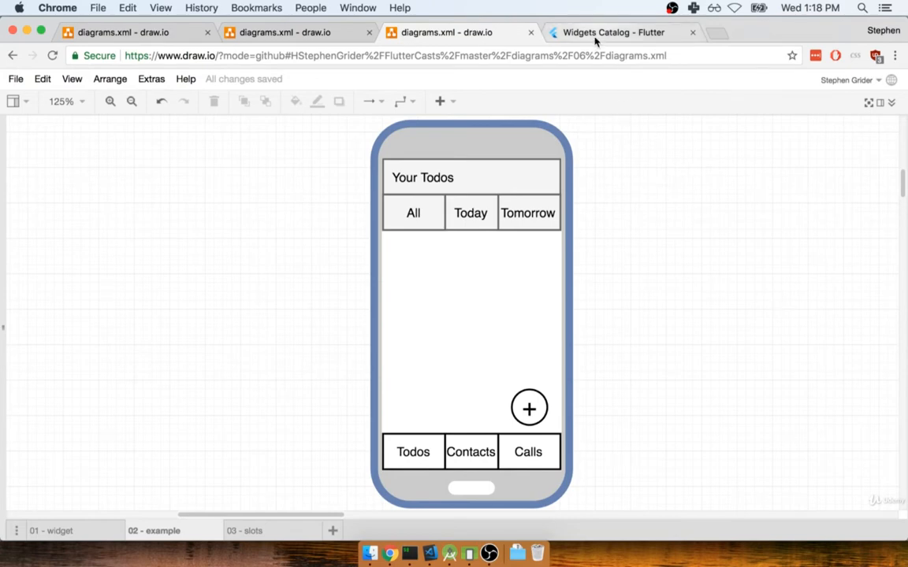
# Bring up the Flutter Widgets Catalog page, briefly flipping back to the draw.io mockup.
pyautogui.click(611, 31)
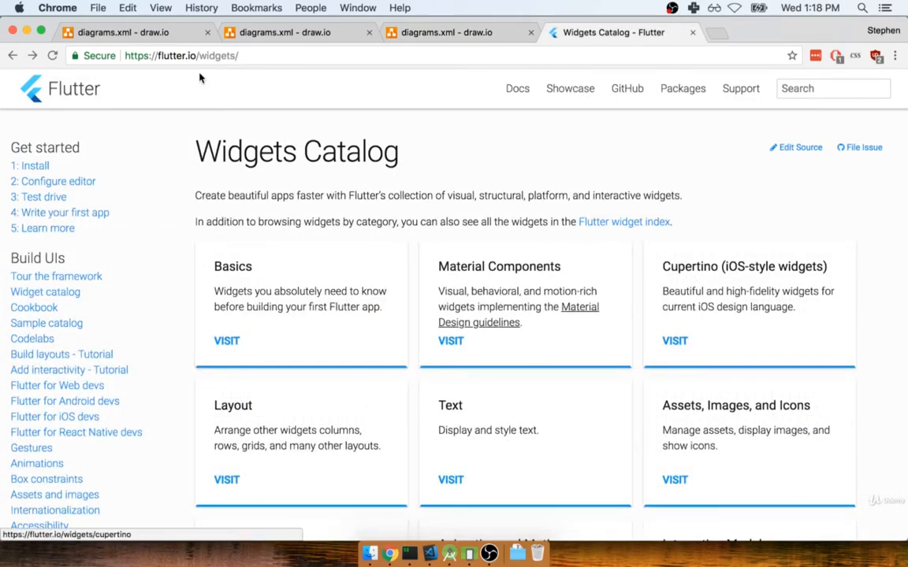
pyautogui.click(189, 55)
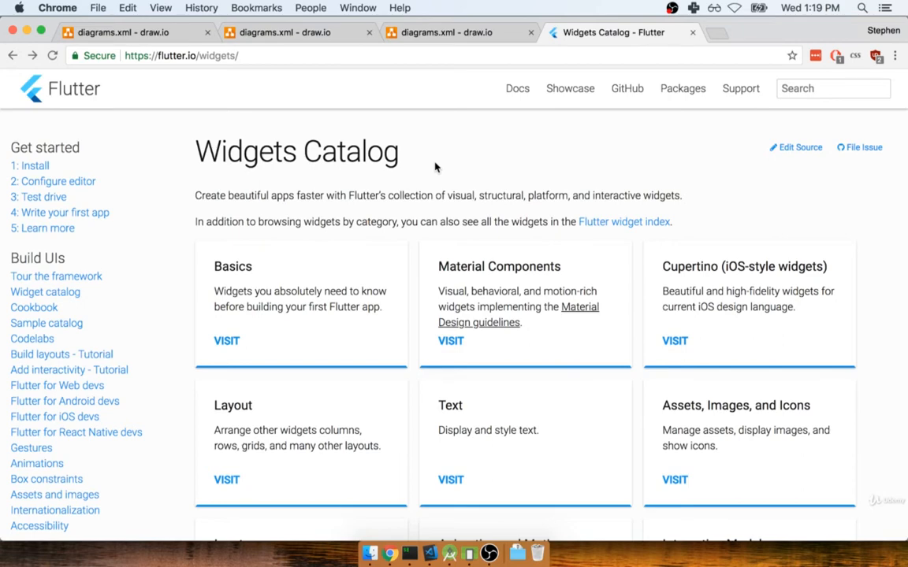
pyautogui.scroll(-3)
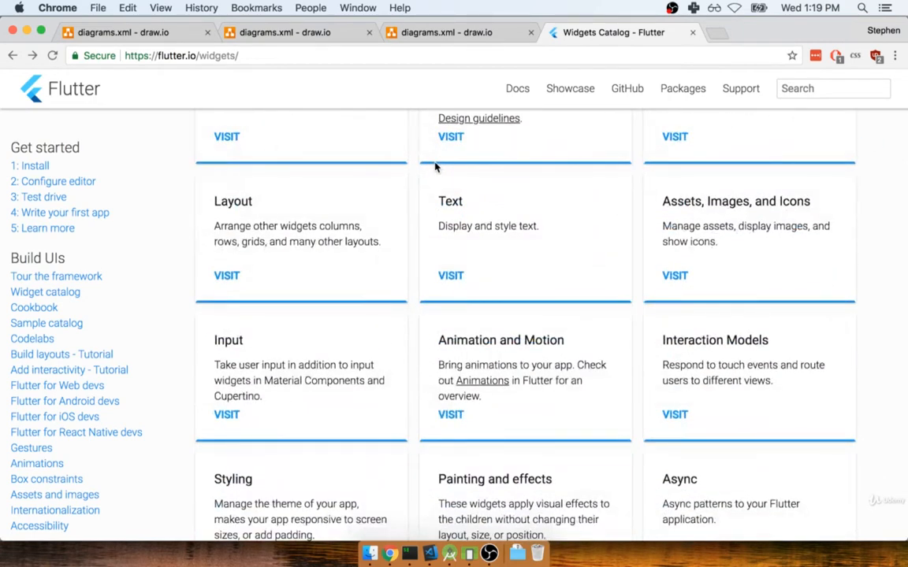
pyautogui.click(454, 31)
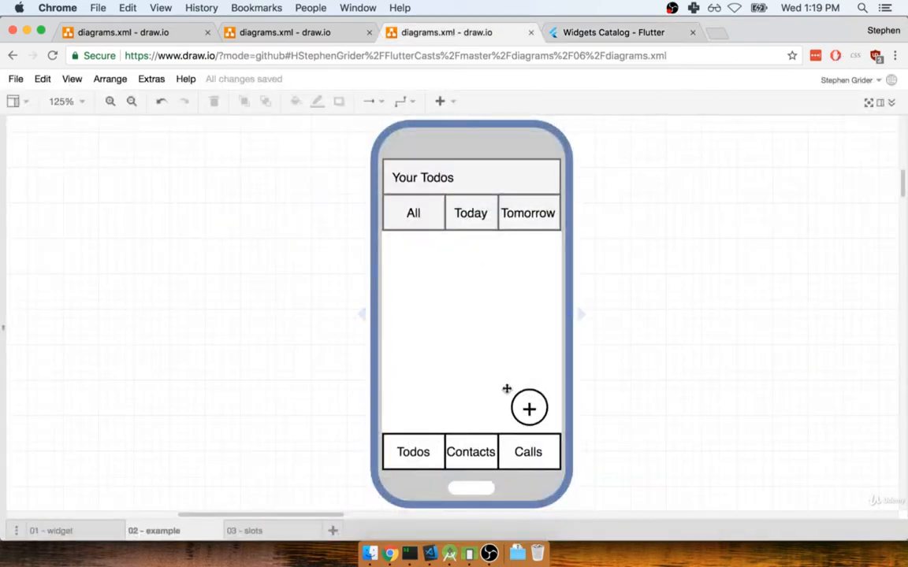
pyautogui.click(609, 32)
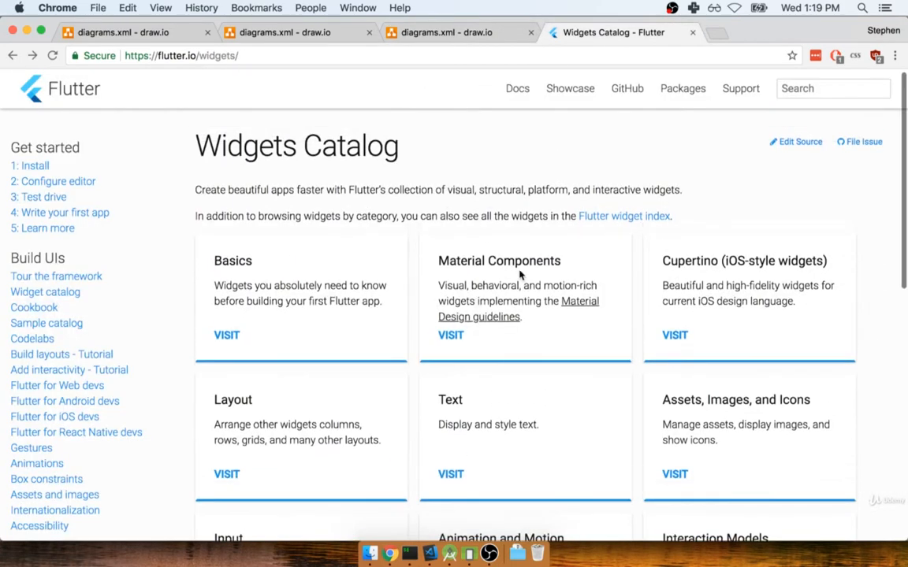
pyautogui.moveTo(455, 338)
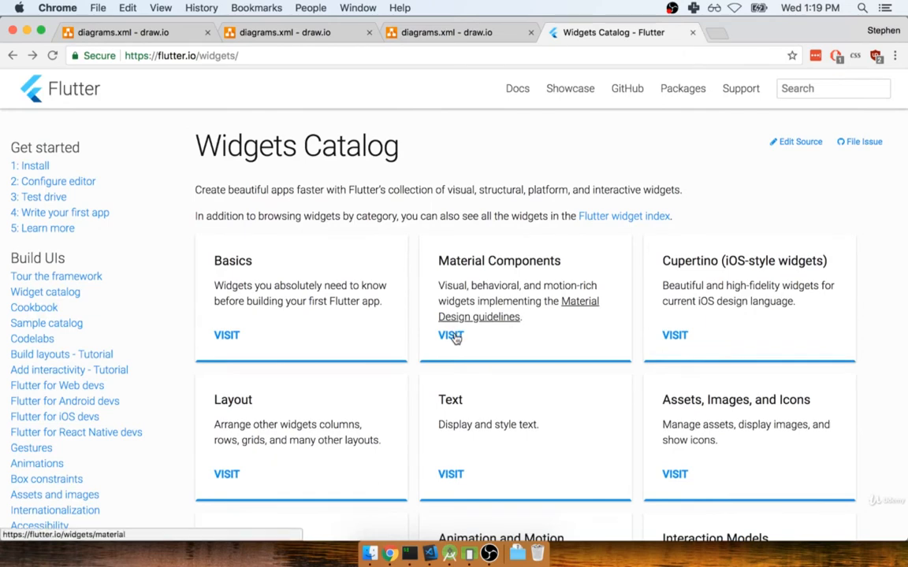
# In Material Components, highlight Scaffold's one-line description and follow its Documentation link.
pyautogui.click(450, 334)
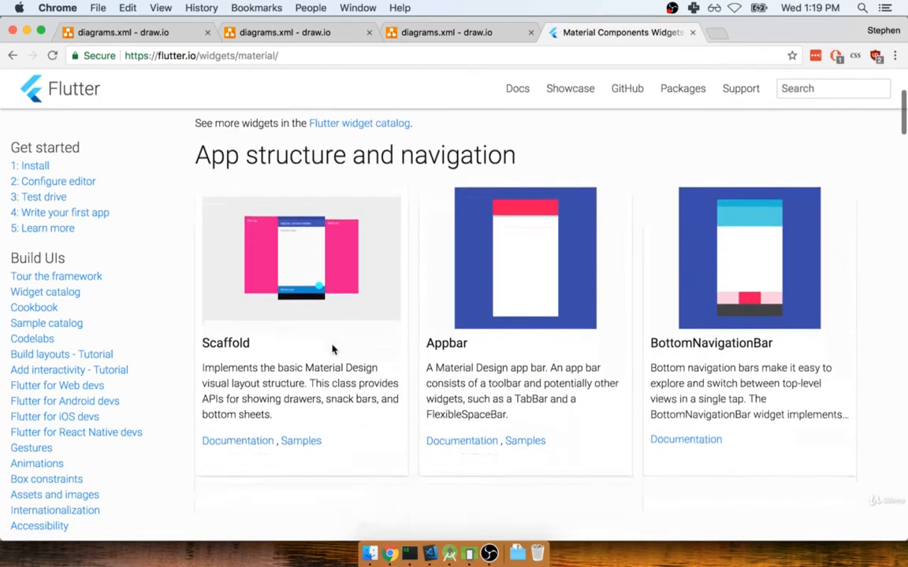
pyautogui.scroll(-3)
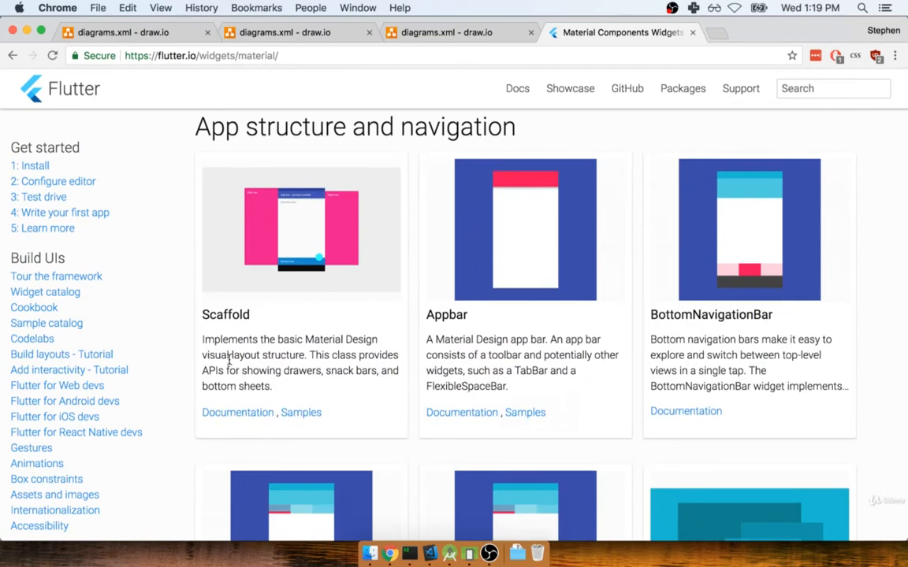
pyautogui.moveTo(194, 293)
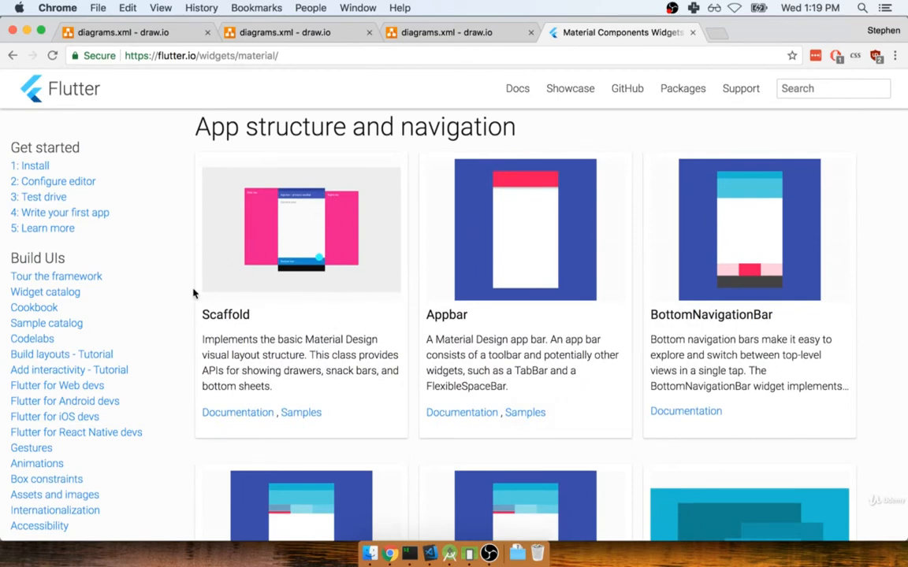
pyautogui.moveTo(201, 339); pyautogui.dragTo(304, 339)
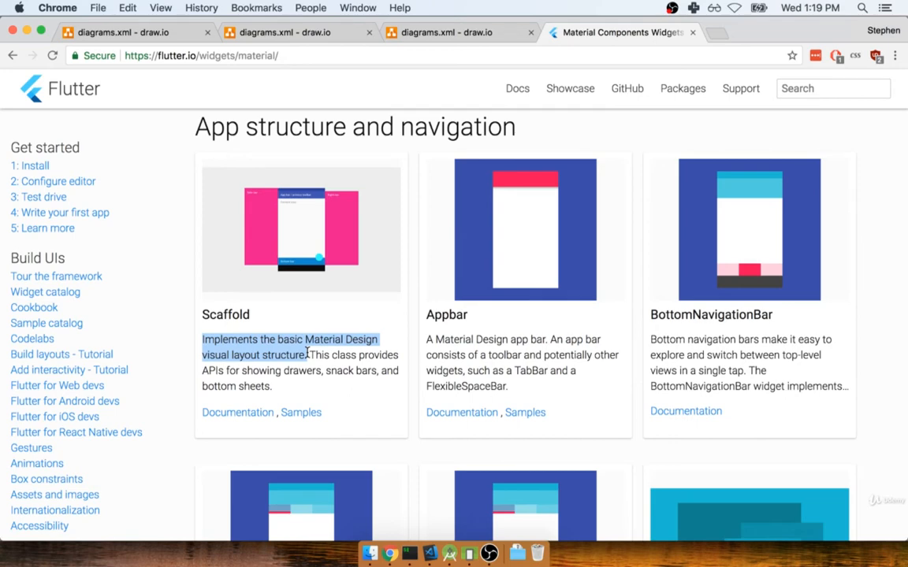
pyautogui.click(236, 413)
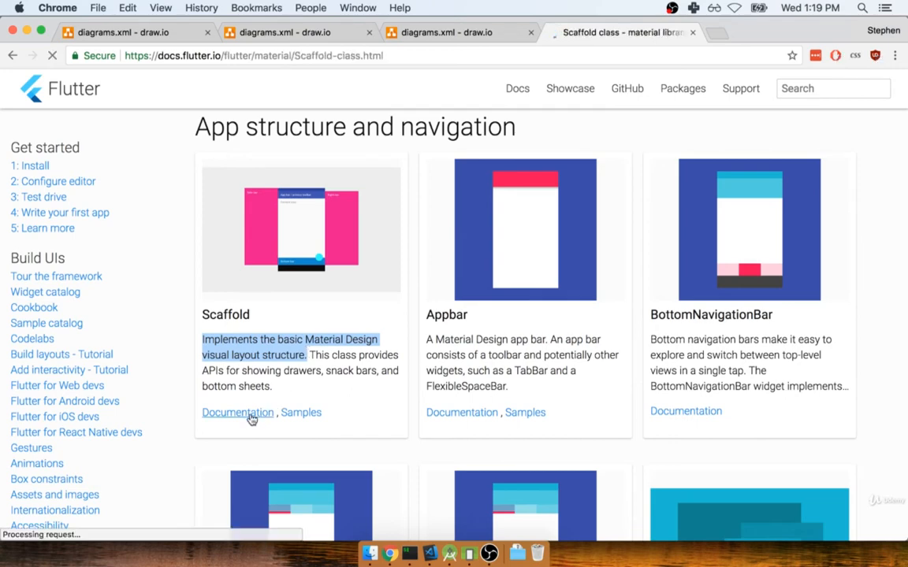
# Scroll the Scaffold class page to its constructor and highlight the appBar and floatingActionButton parameters.
pyautogui.click(236, 413)
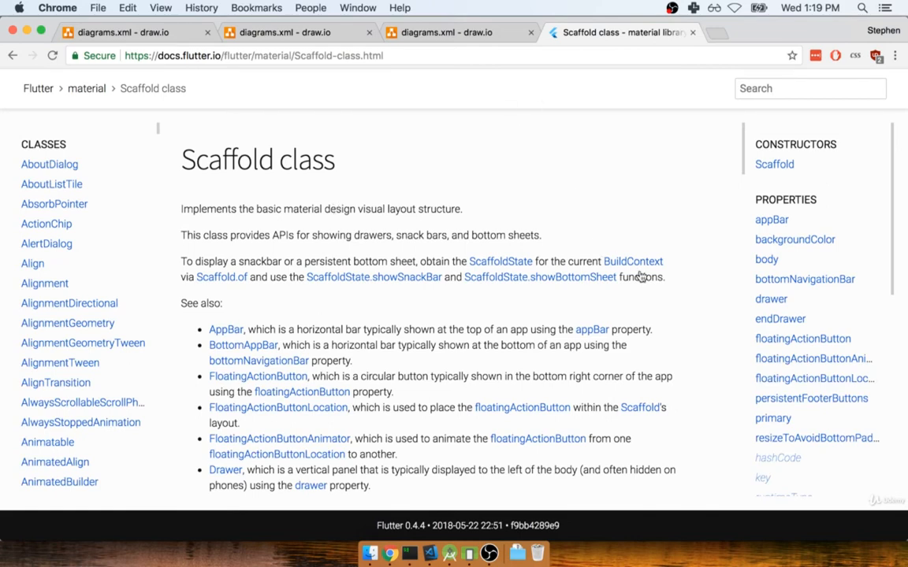
pyautogui.scroll(-3)
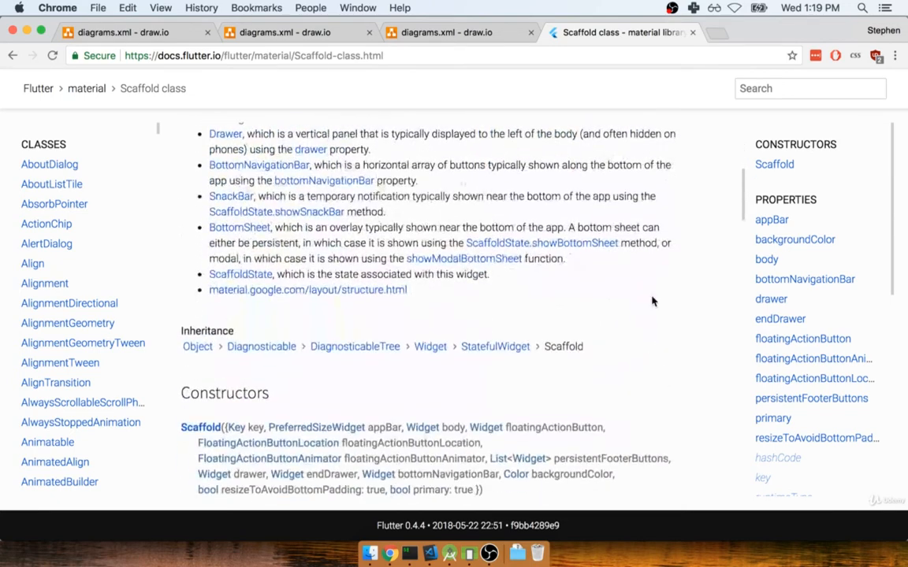
pyautogui.scroll(-3)
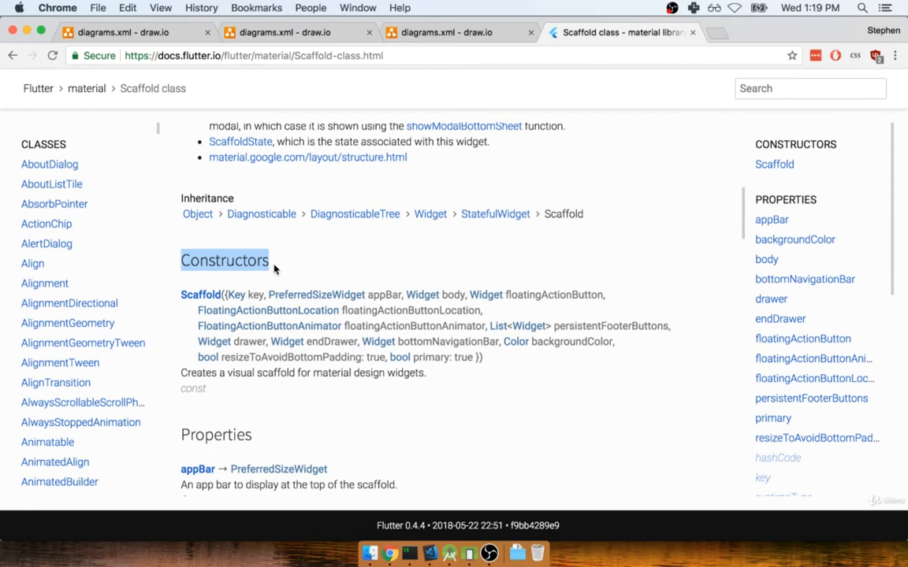
pyautogui.moveTo(198, 304)
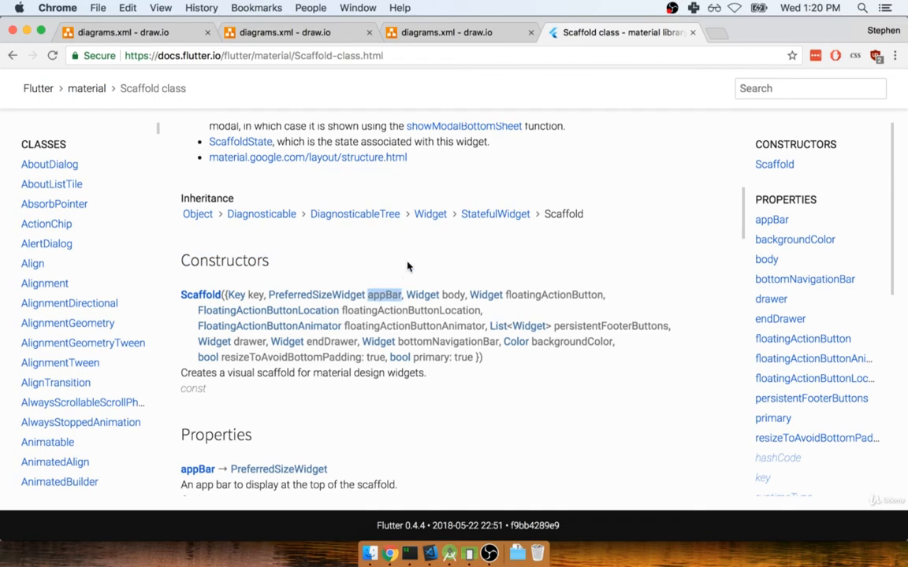
pyautogui.moveTo(376, 305)
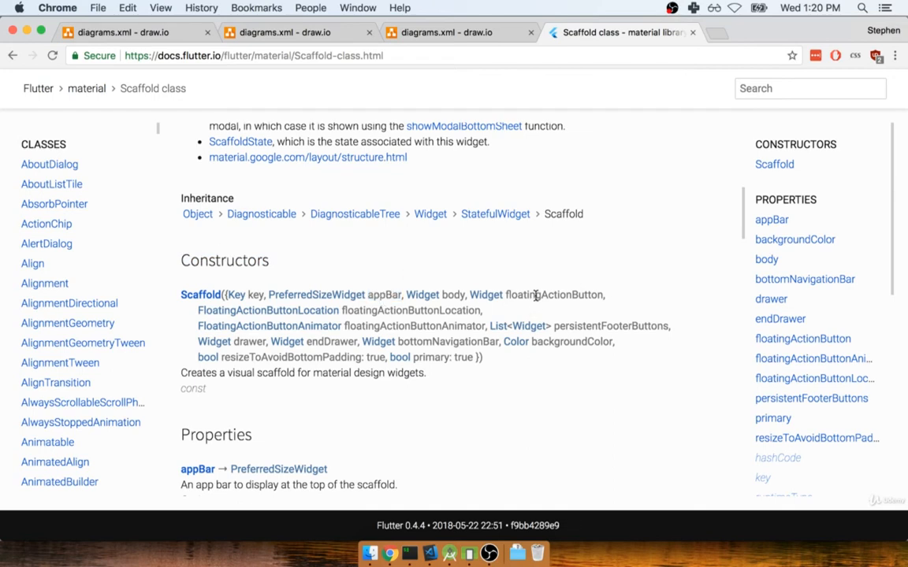
pyautogui.doubleClick(554, 295)
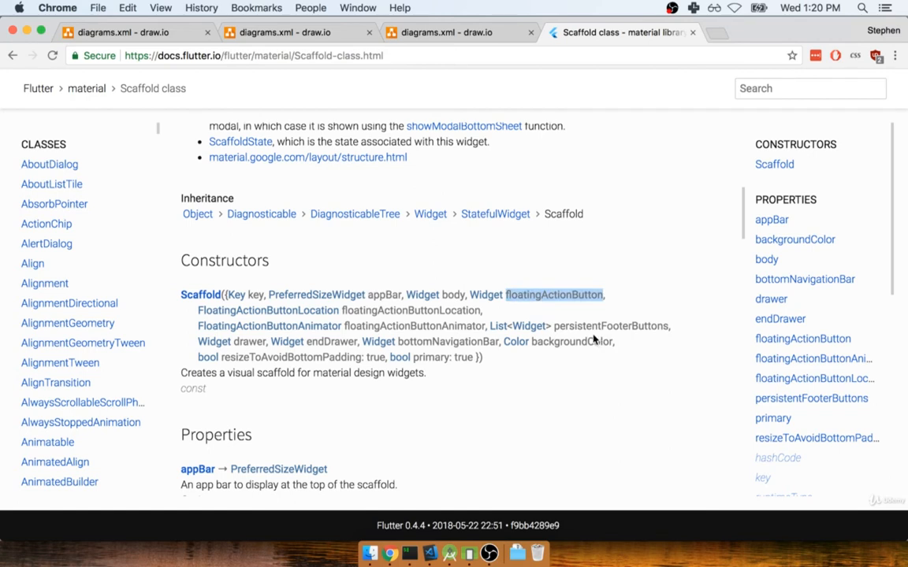
pyautogui.doubleClick(450, 342)
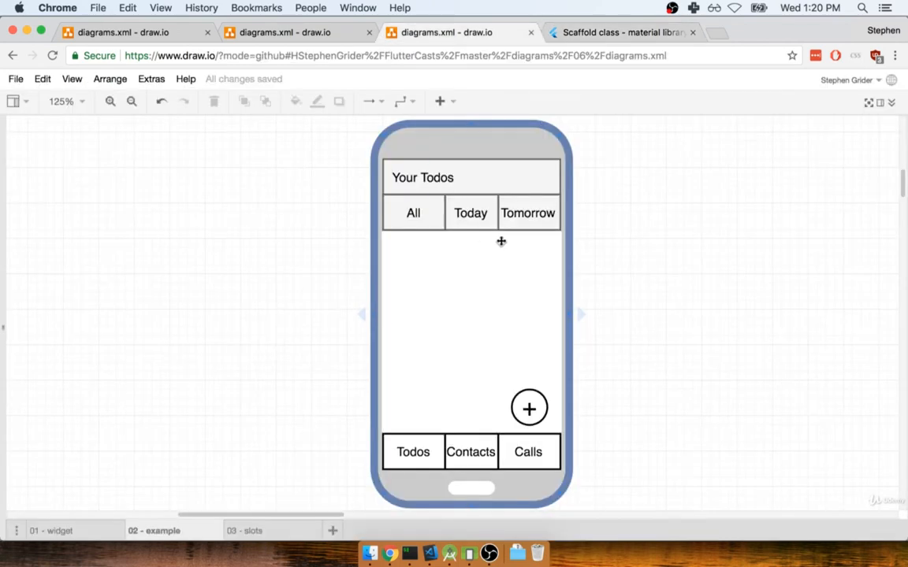
pyautogui.moveTo(574, 438)
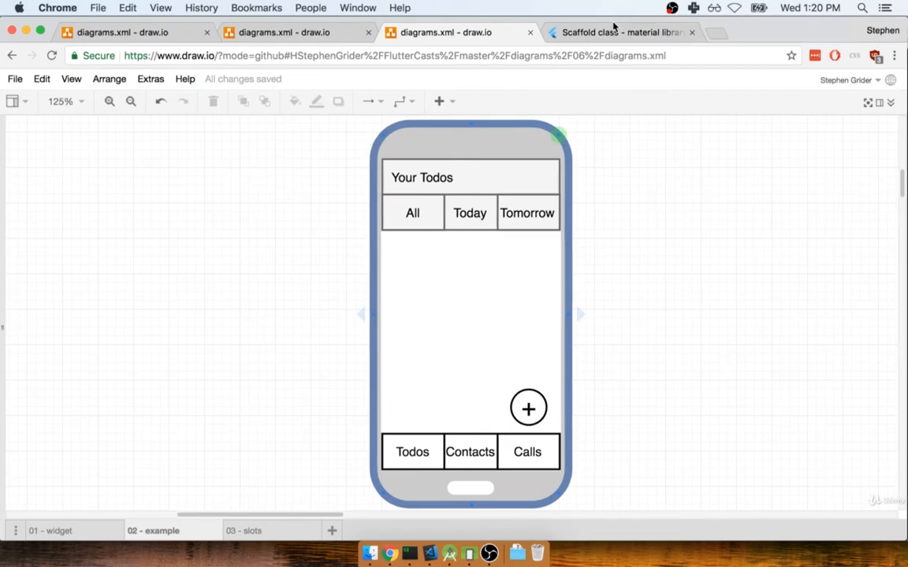
# Highlight the bottomNavigationBar parameter in the Scaffold constructor and switch to the draw.io mockup.
pyautogui.click(627, 31)
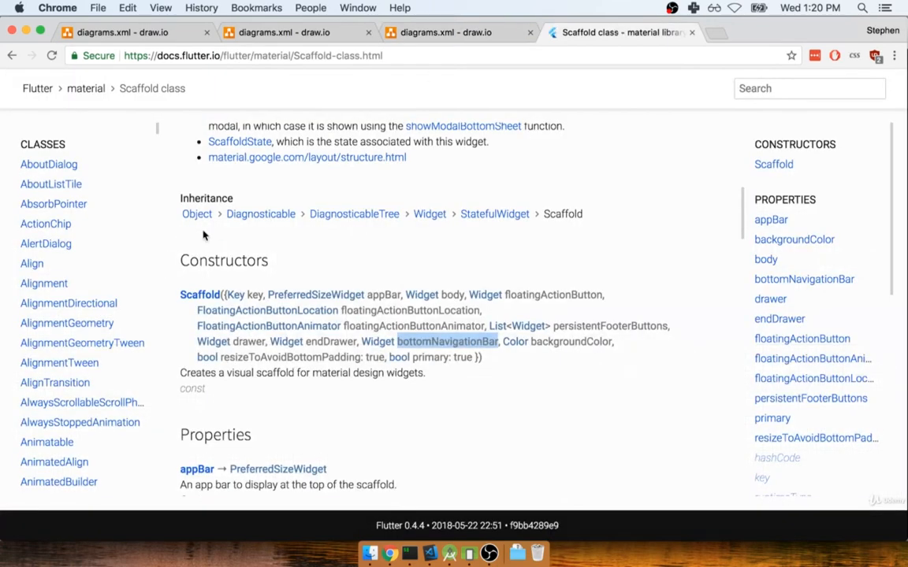
pyautogui.moveTo(340, 334)
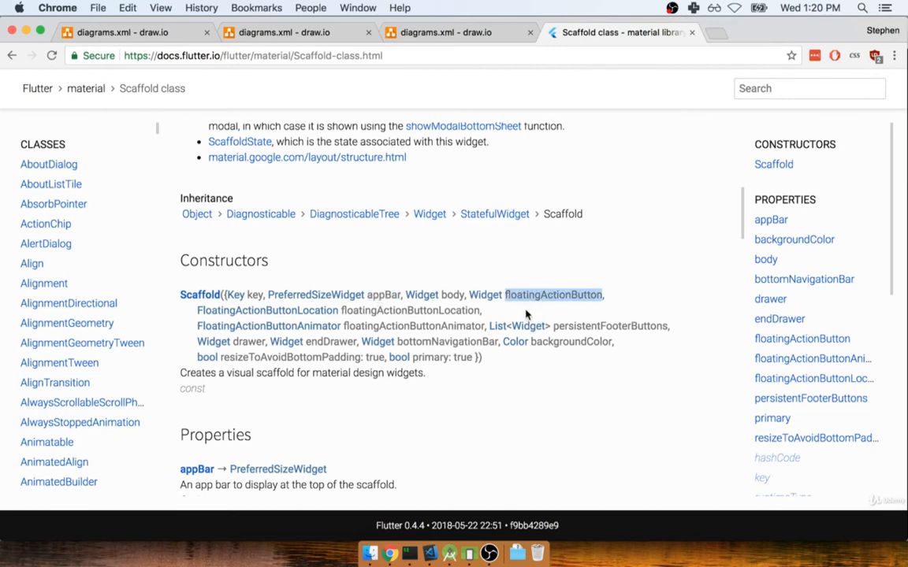
pyautogui.doubleClick(444, 342)
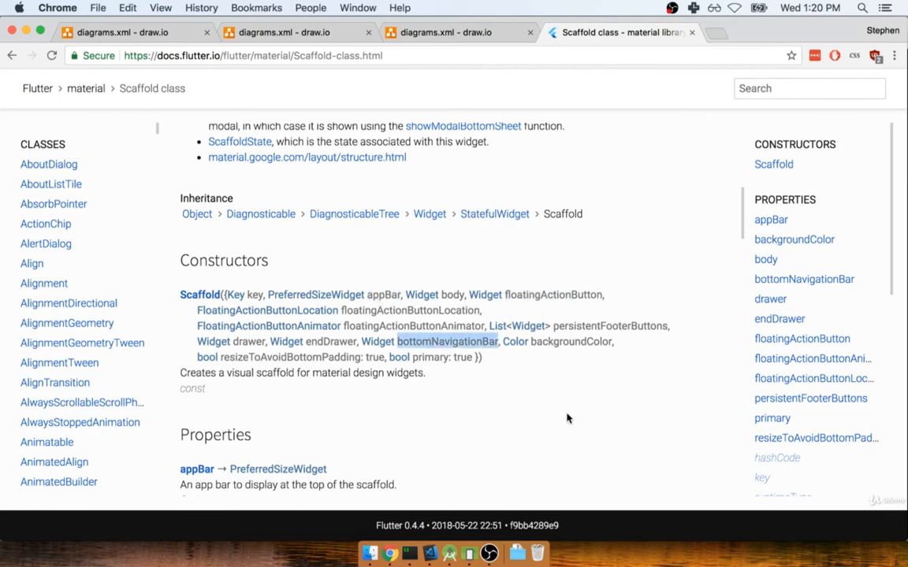
pyautogui.click(457, 31)
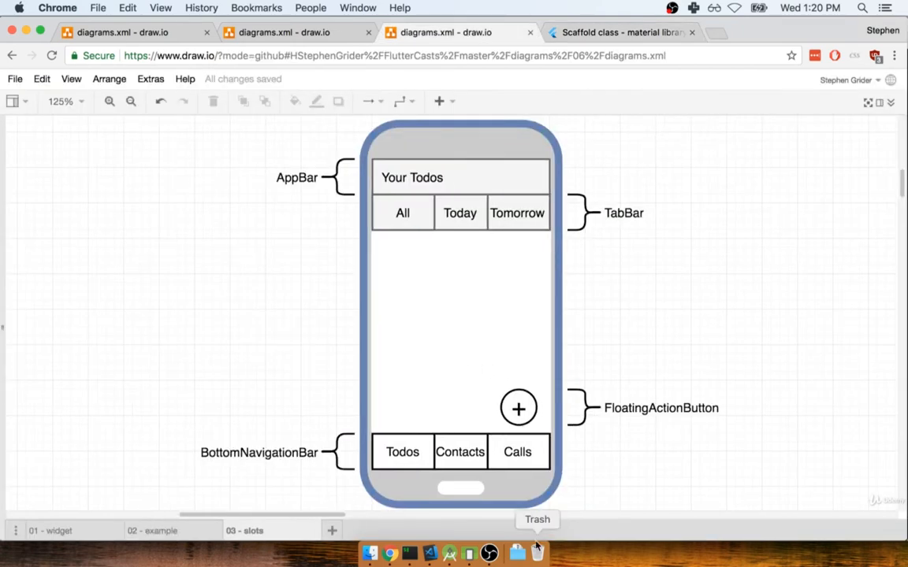
pyautogui.moveTo(706, 386)
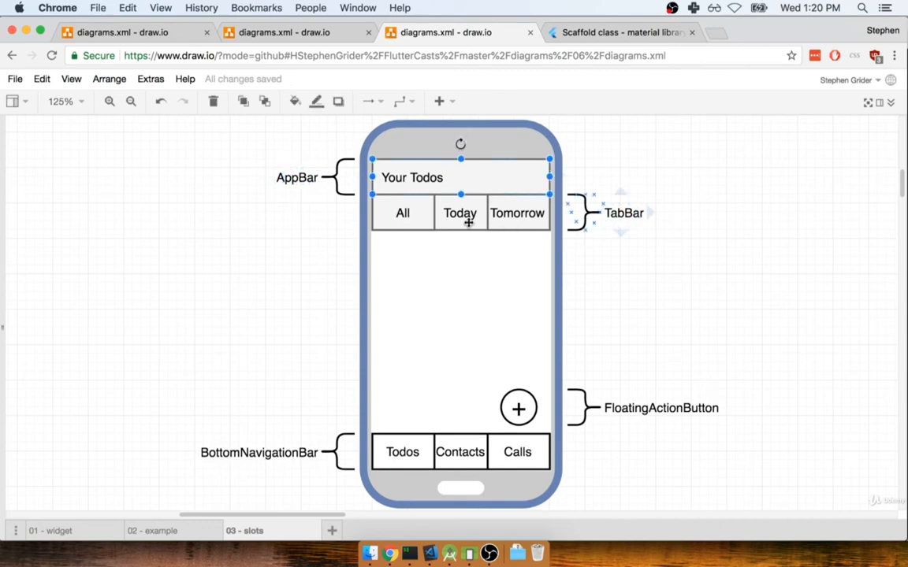
# Select the AppBar, TabBar and BottomNavigationBar labels on the slots page, then return to the Scaffold docs.
pyautogui.click(297, 176)
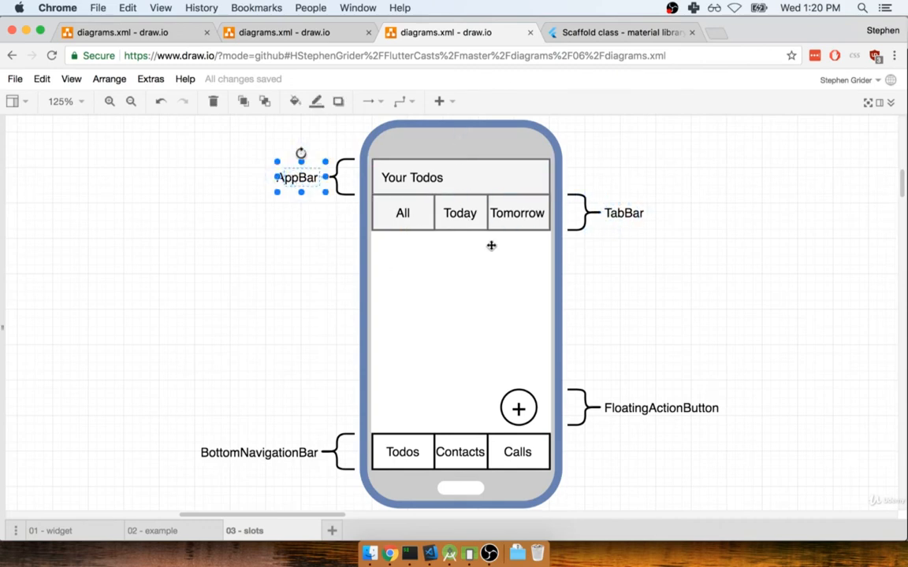
pyautogui.click(621, 213)
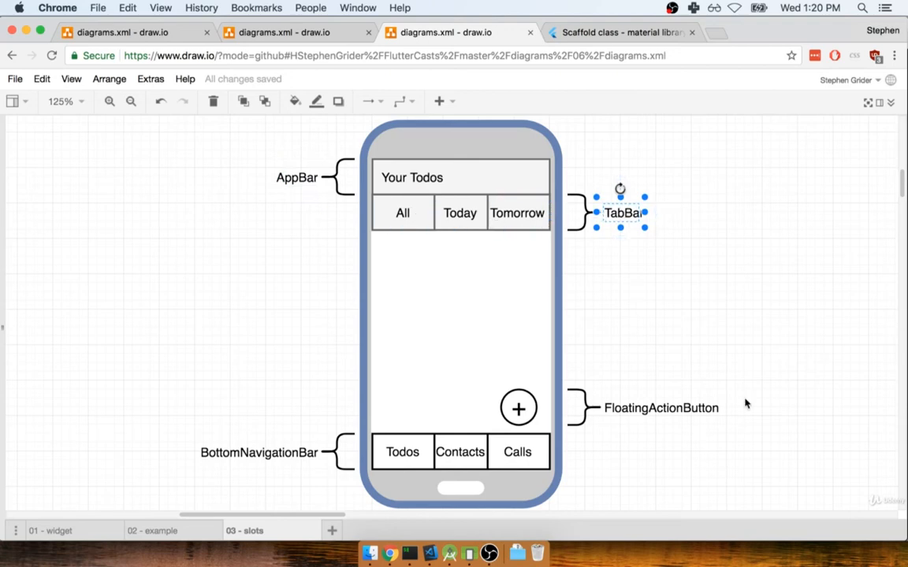
pyautogui.click(660, 408)
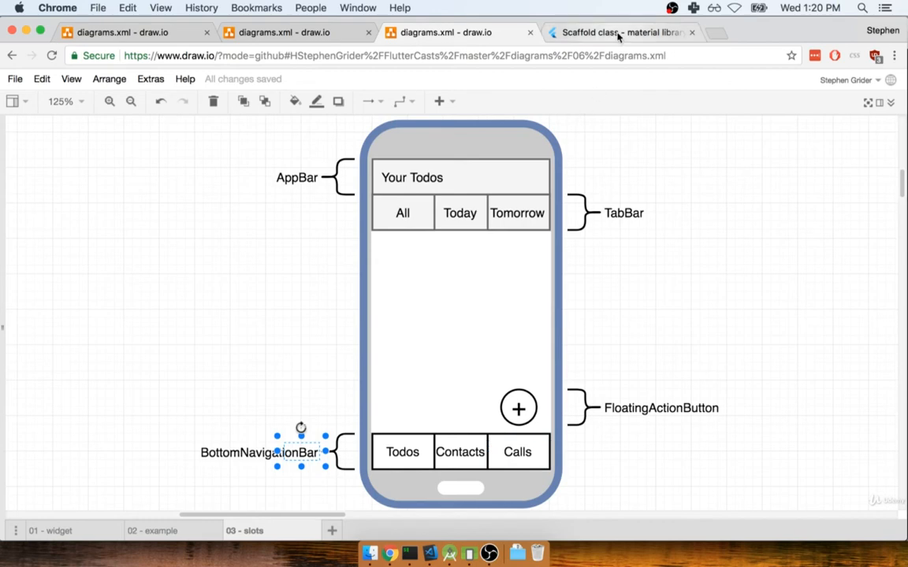
pyautogui.click(618, 31)
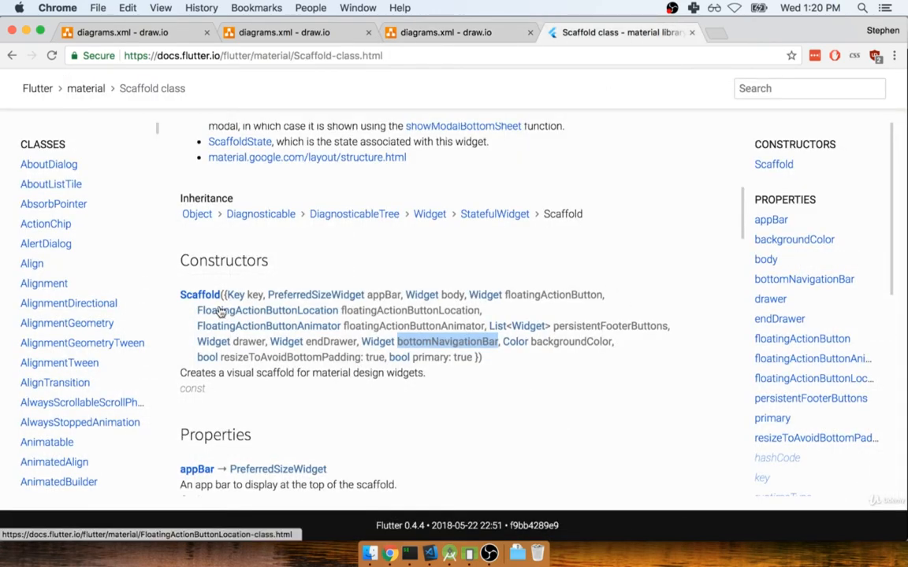
pyautogui.moveTo(275, 284)
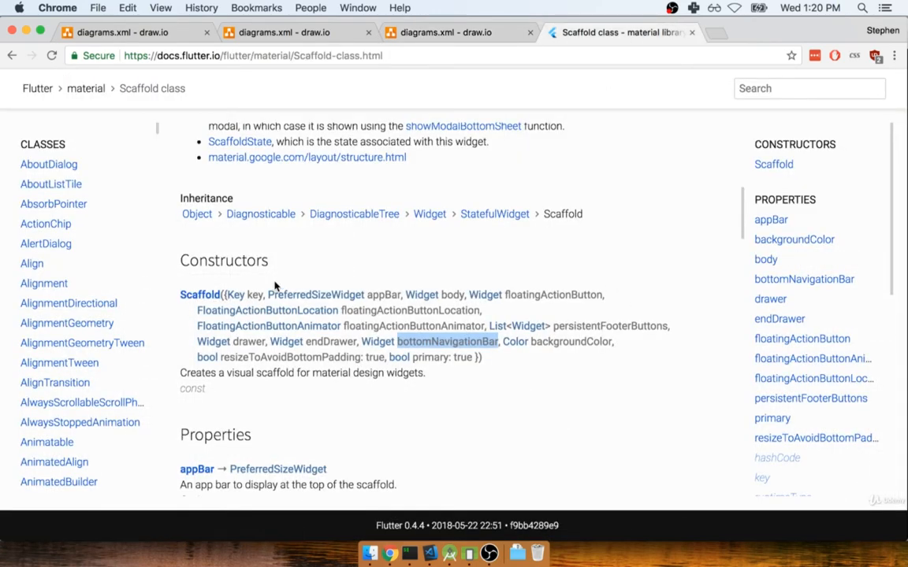
pyautogui.moveTo(219, 309)
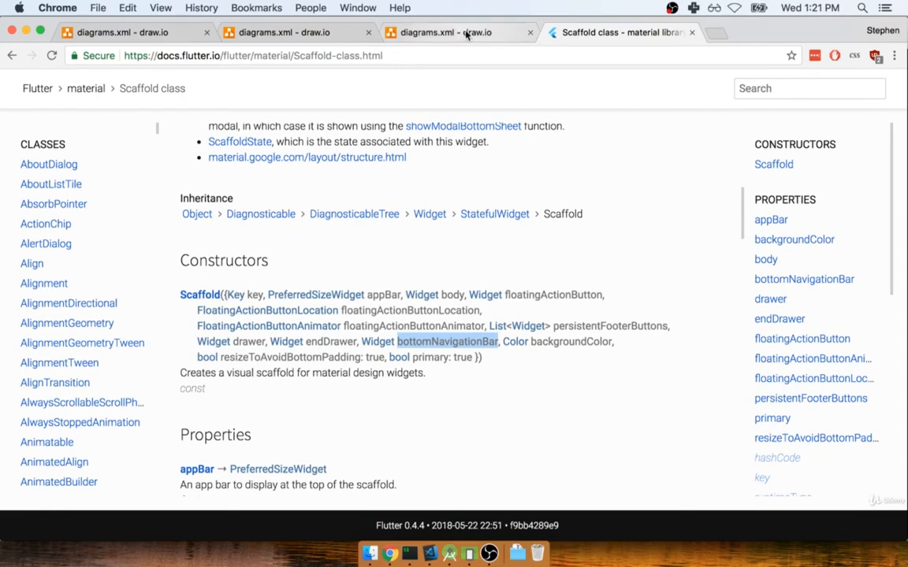
# Revisit the labeled draw.io mockup, then scroll the Material Components page to App structure and navigation.
pyautogui.click(454, 31)
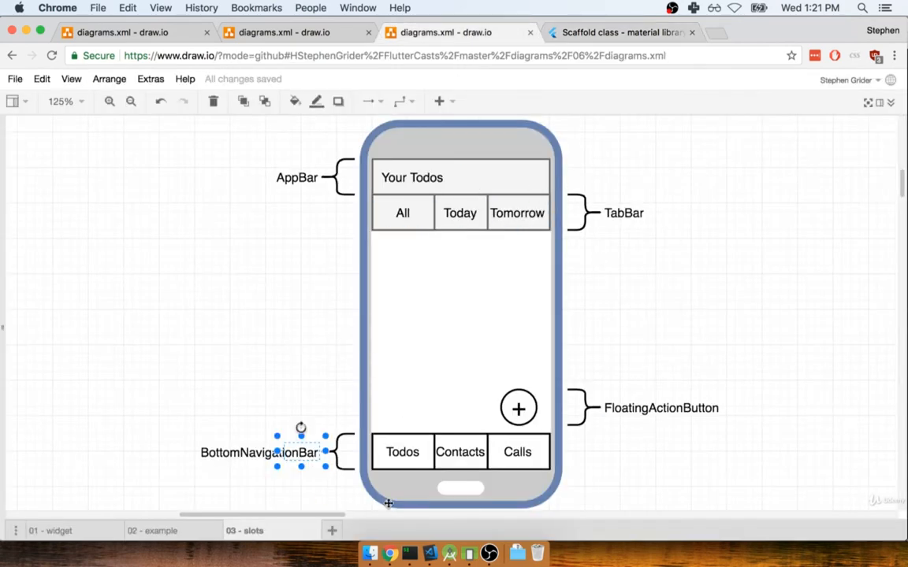
pyautogui.moveTo(655, 287)
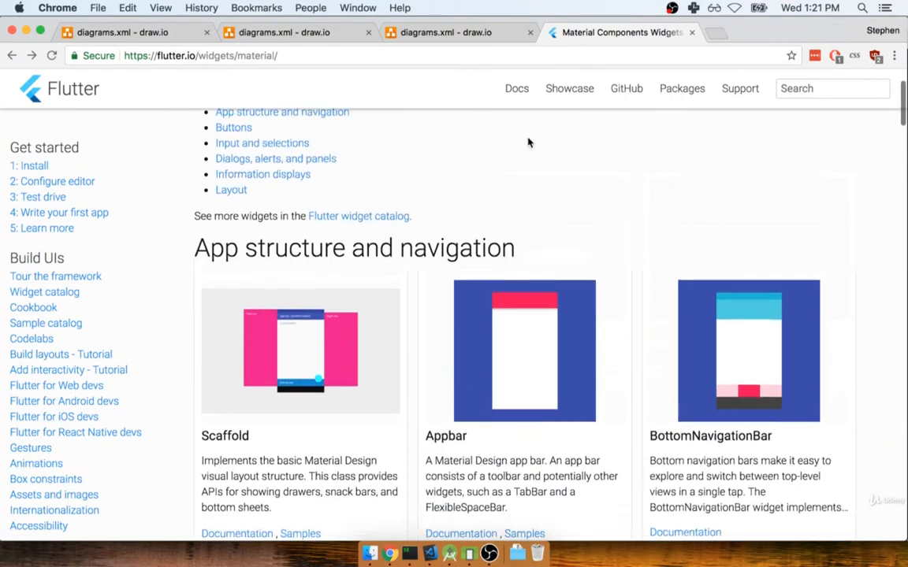
pyautogui.scroll(-3)
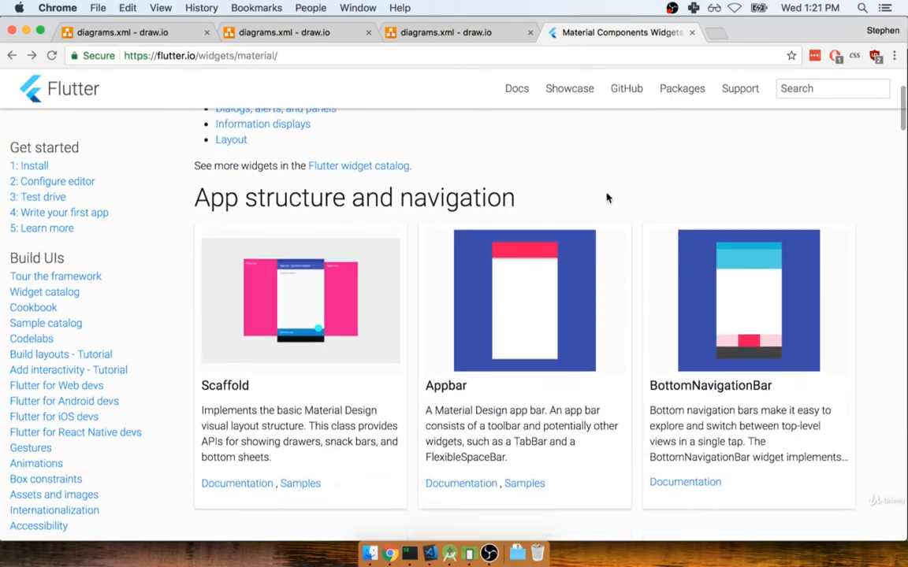